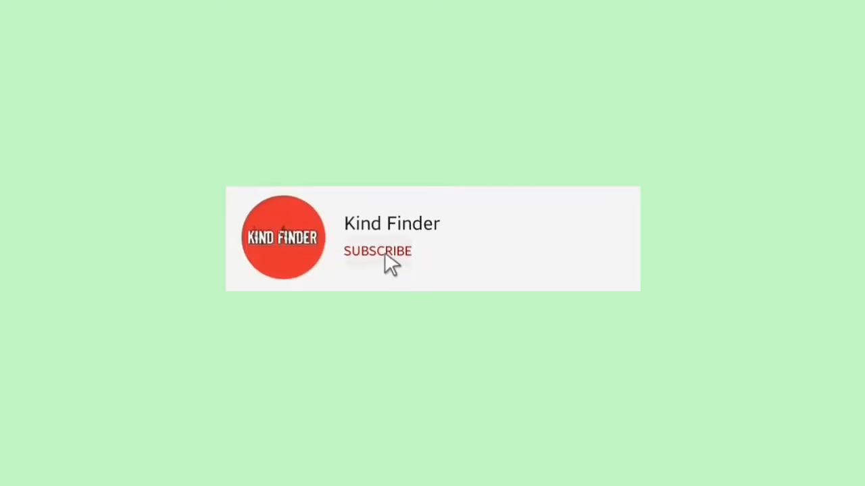
Step: Launch Classroom on class A's stream and glance at the classes list
click(377, 251)
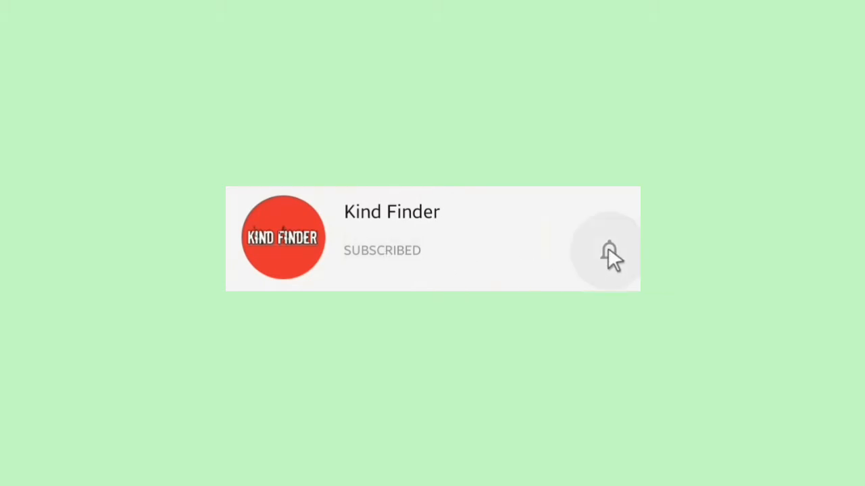
click(608, 252)
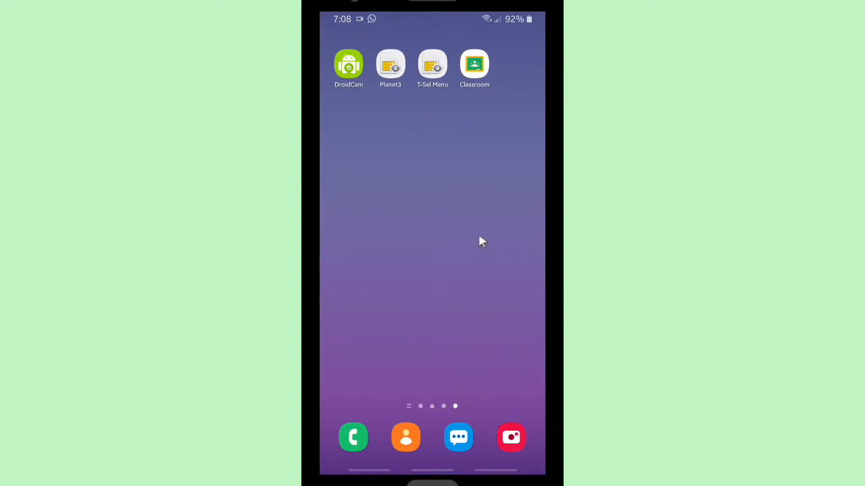
mouse_move(421, 111)
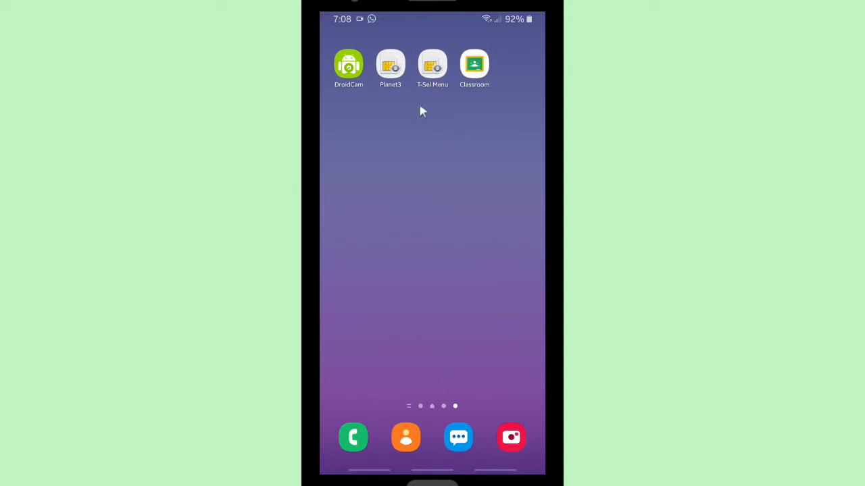
mouse_move(516, 105)
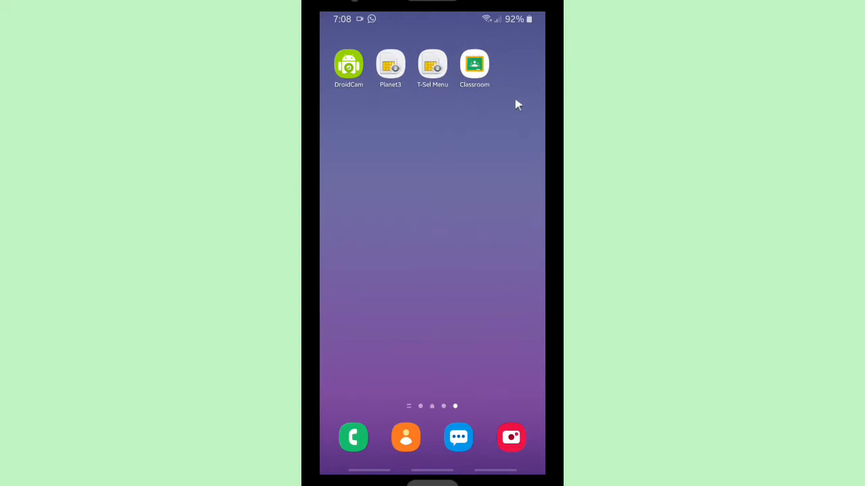
mouse_move(435, 247)
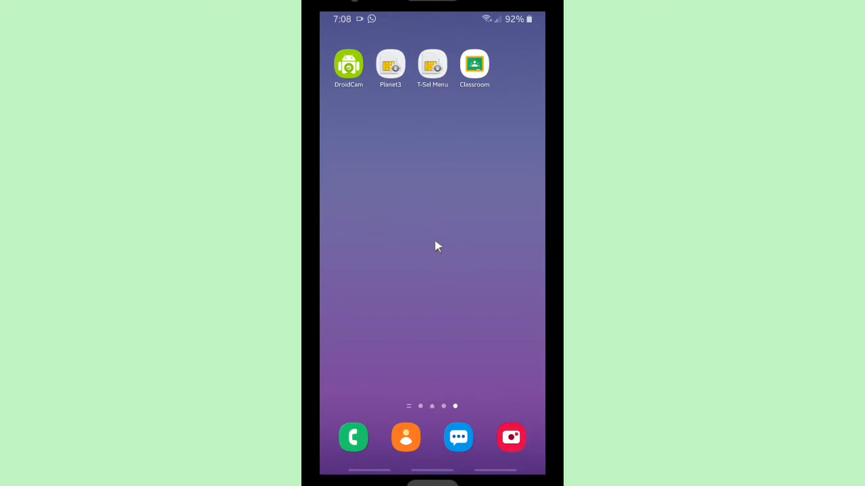
mouse_move(471, 73)
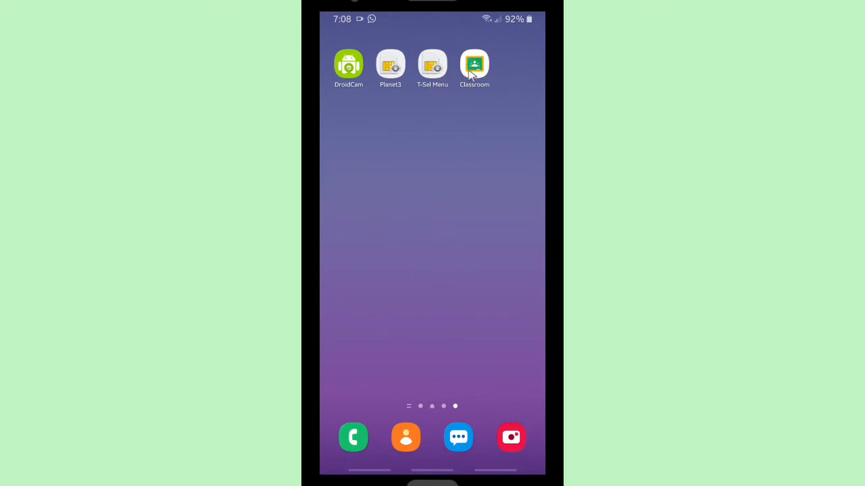
click(474, 64)
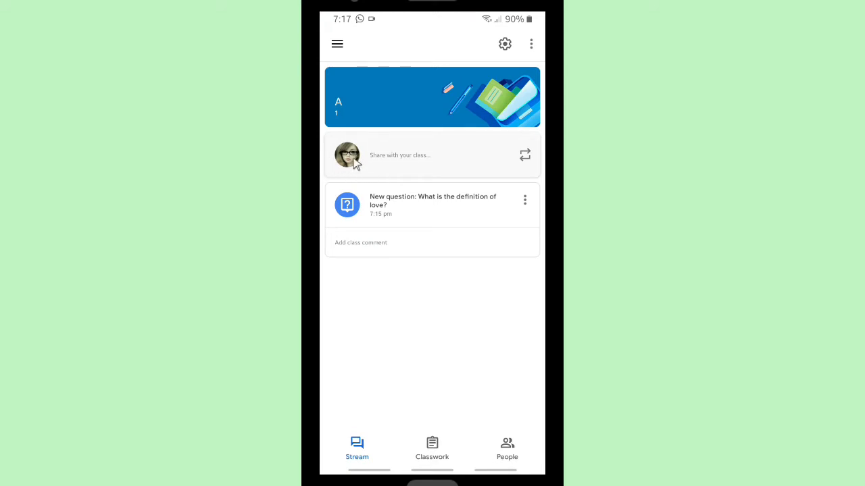
click(337, 43)
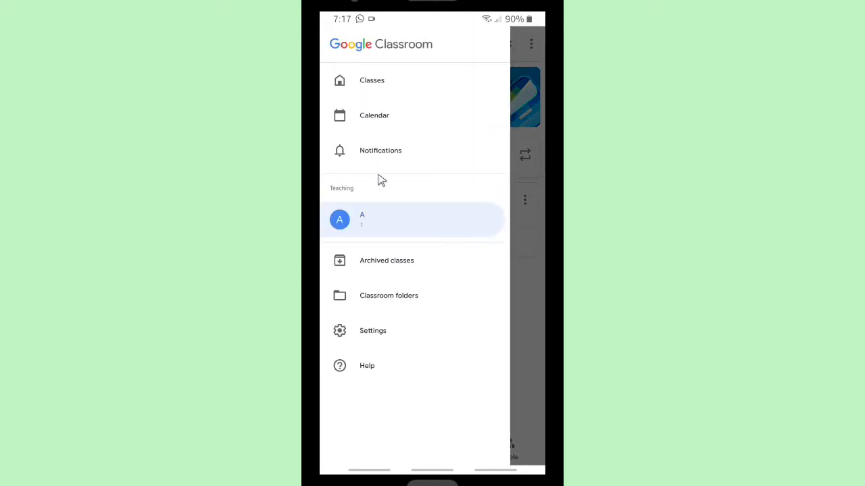
click(412, 220)
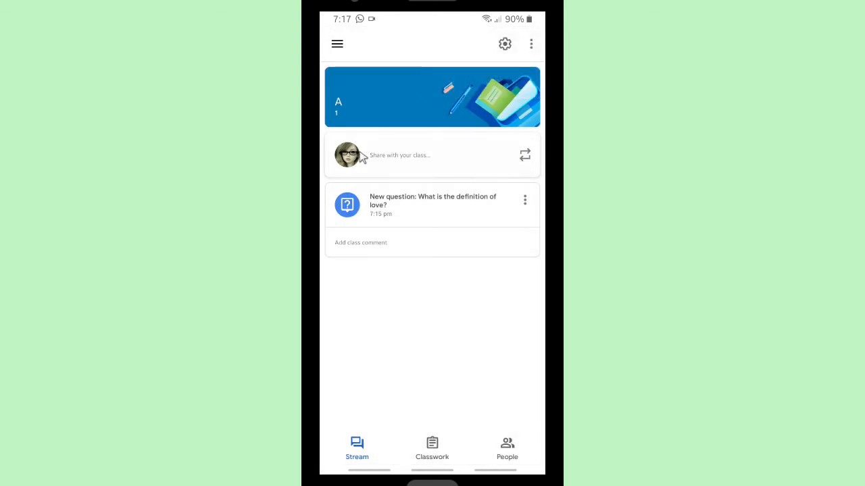
Step: View class A's settings, close them unchanged, and reopen the main menu
click(505, 44)
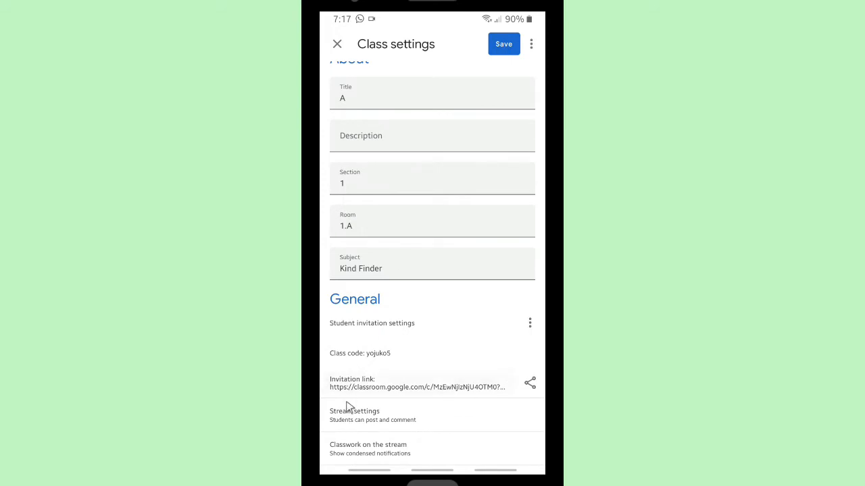
mouse_move(336, 45)
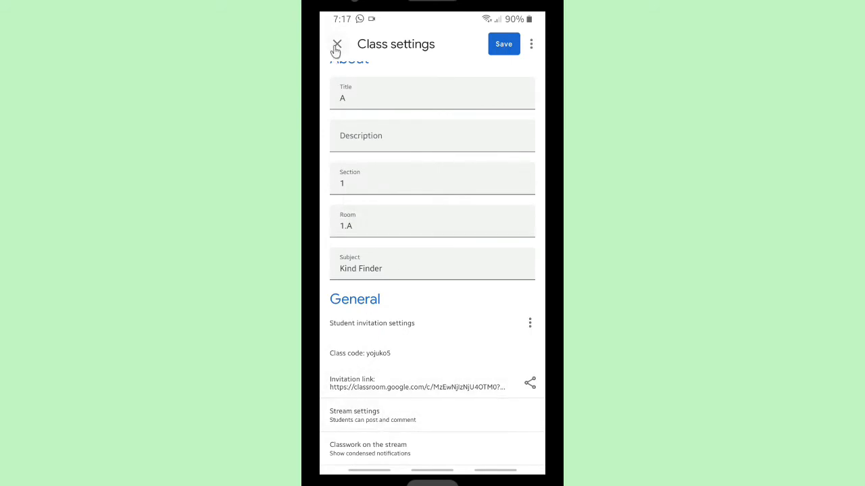
click(337, 44)
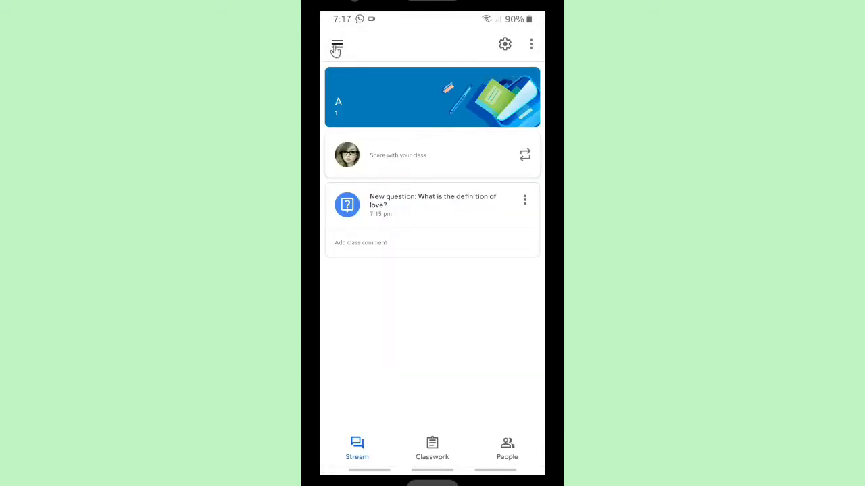
click(337, 44)
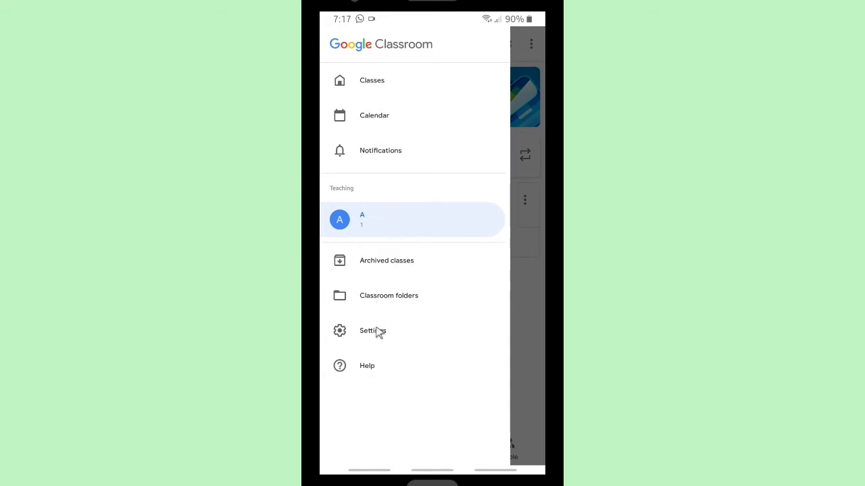
Step: Go from Classroom settings into the Google Account personal info section
click(372, 331)
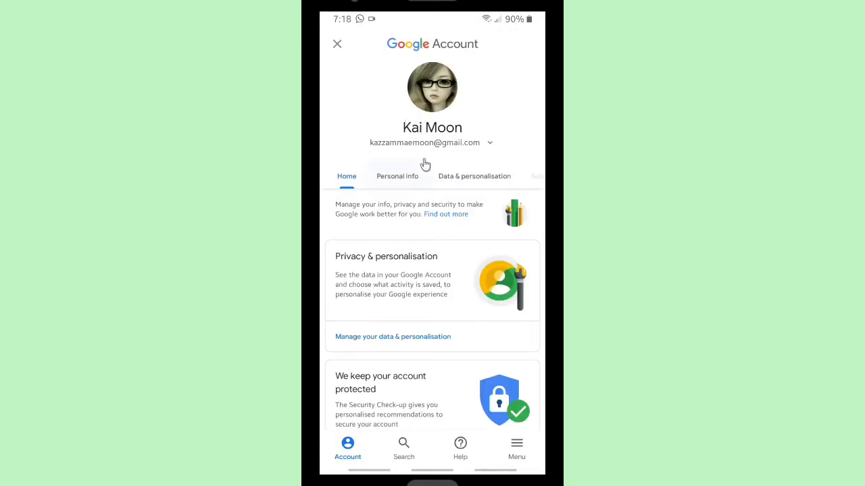
click(397, 176)
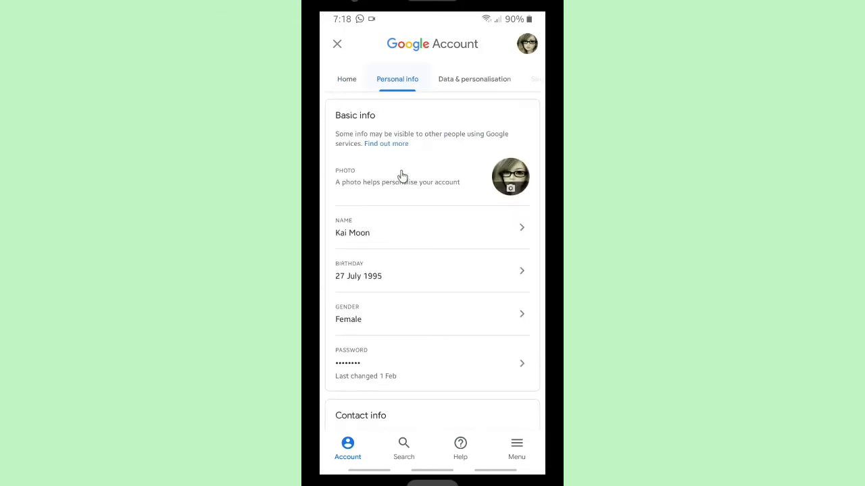
mouse_move(400, 240)
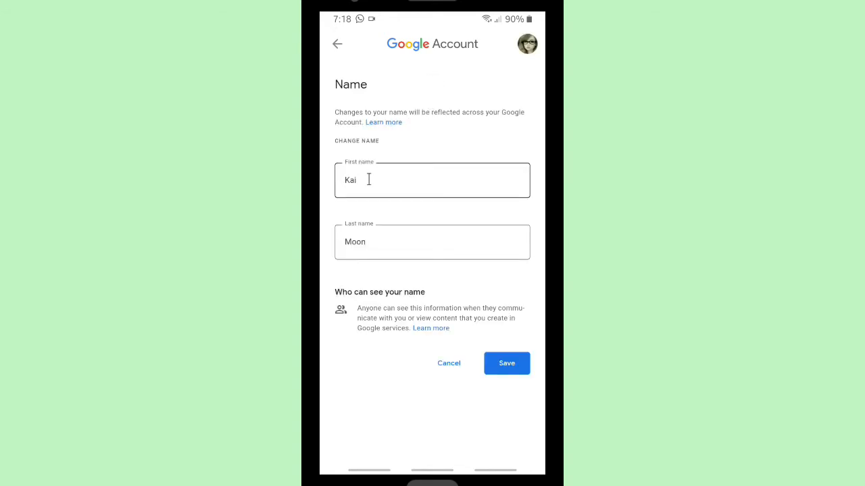
Step: Replace the first name with 'Miss.' and finish the name fields, last name unchanged
click(433, 180)
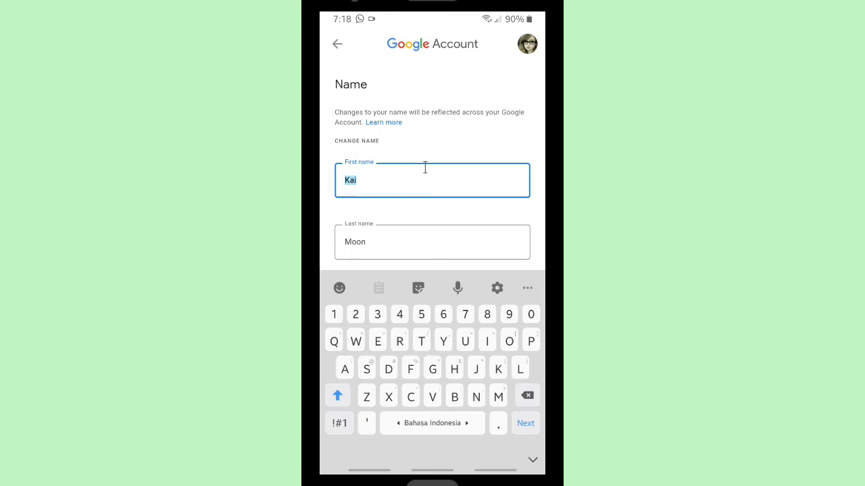
text(Miss)
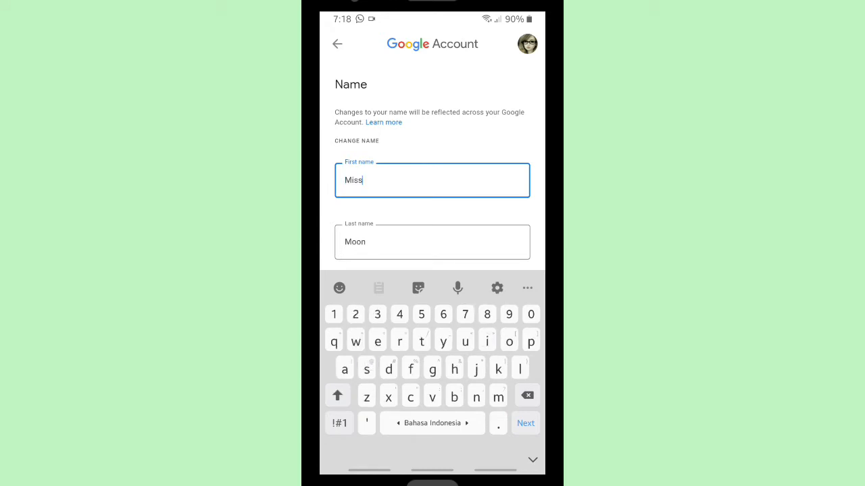
click(432, 242)
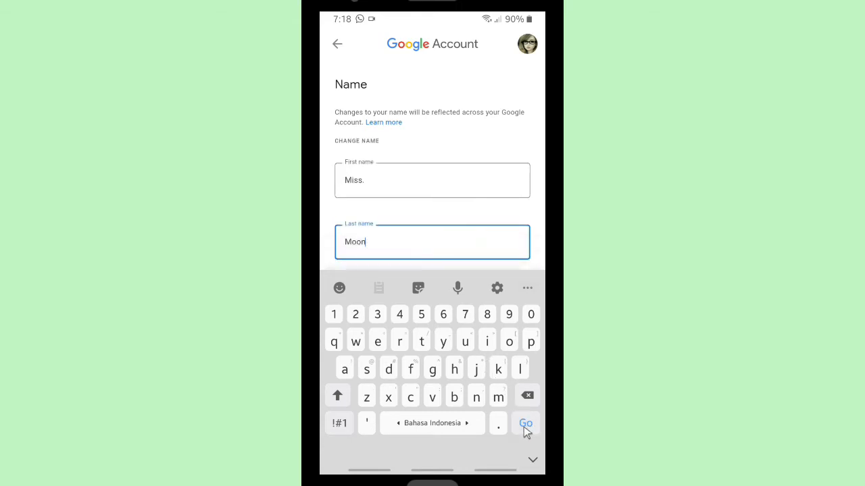
click(525, 423)
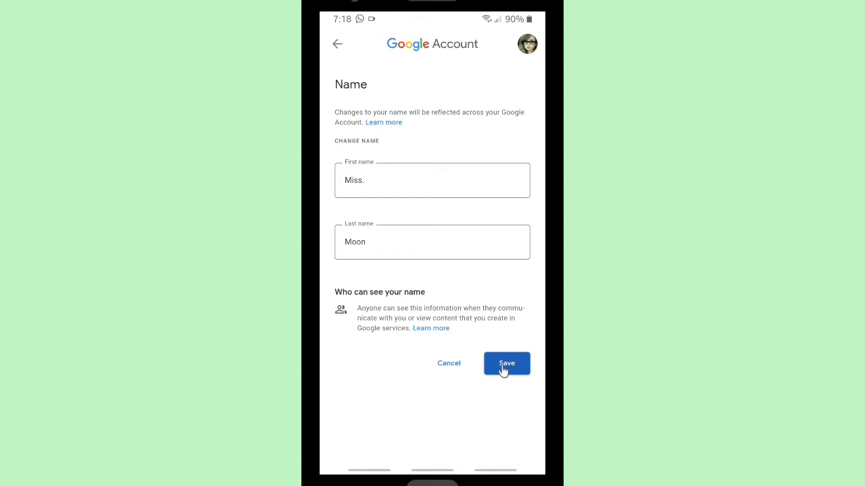
mouse_move(516, 378)
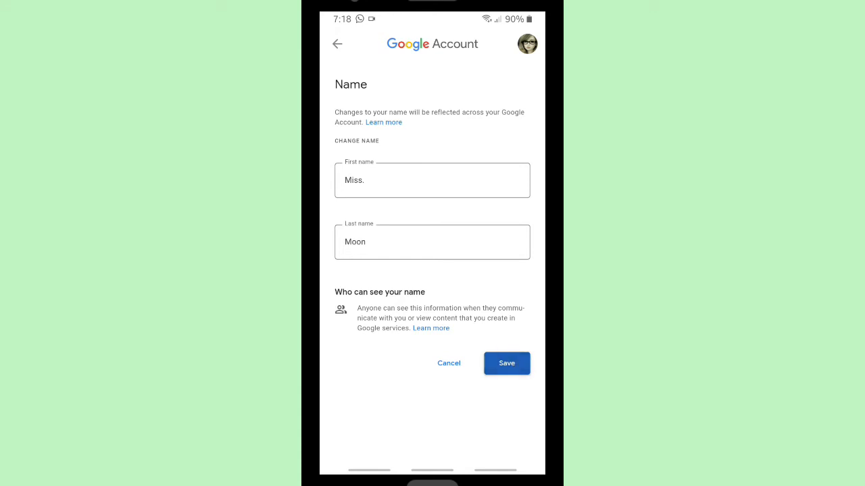
Step: Save the new first name Miss. and return through class A's stream and options
click(507, 364)
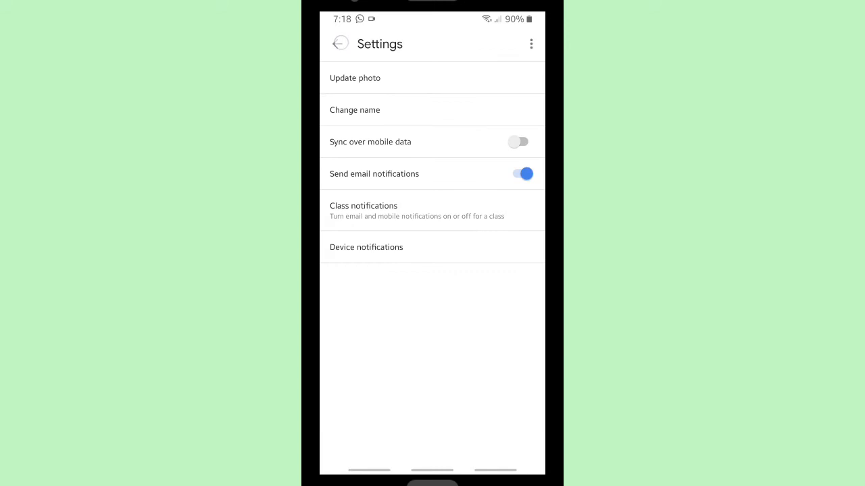
click(340, 43)
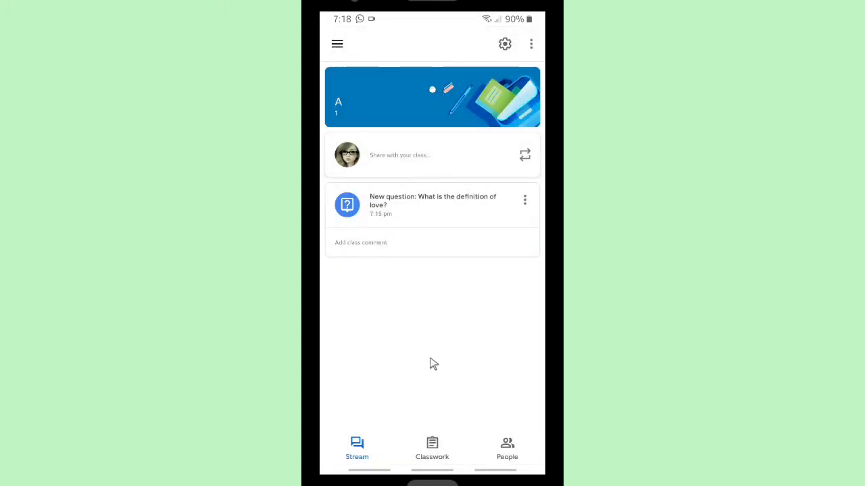
click(505, 44)
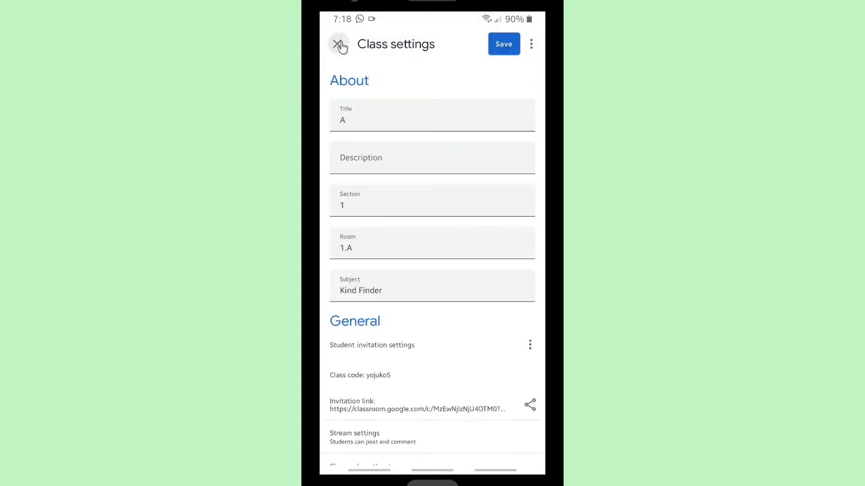
click(339, 44)
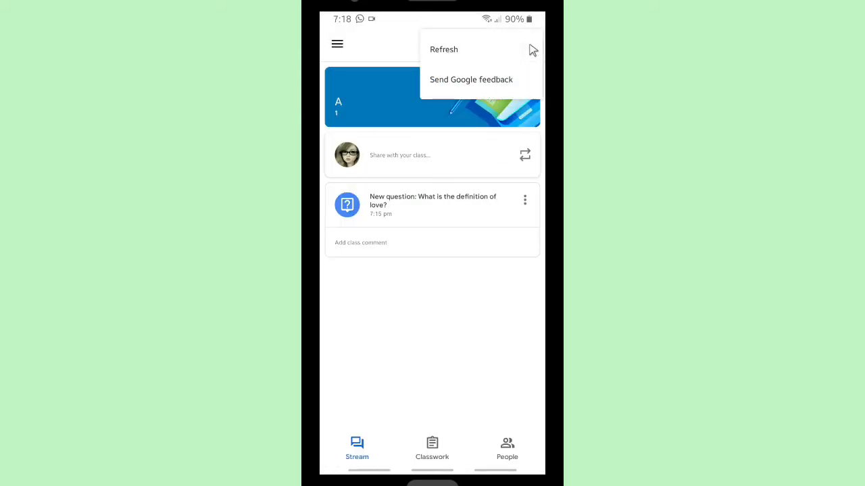
click(530, 44)
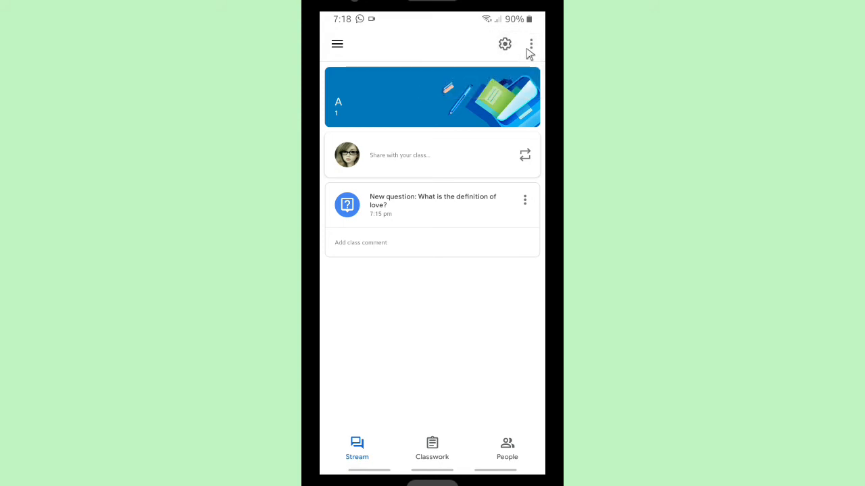
Step: Check the Google Account shows Miss. Moon via Classroom settings, then return to settings
click(337, 44)
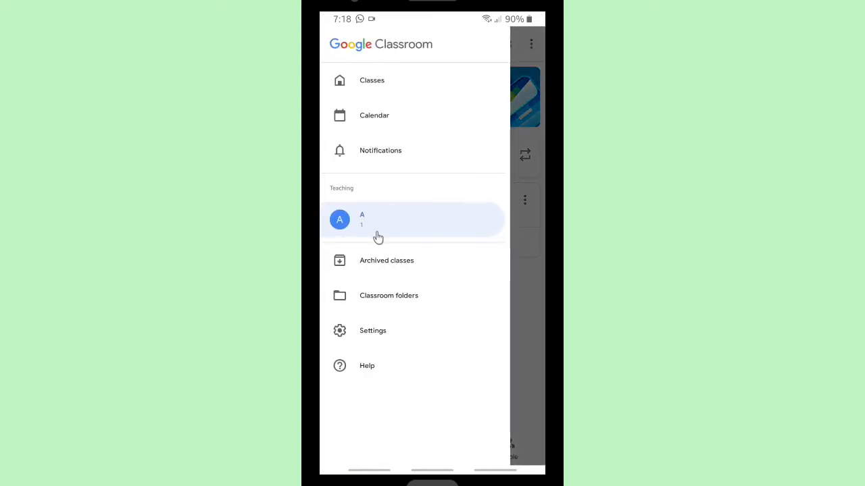
mouse_move(388, 331)
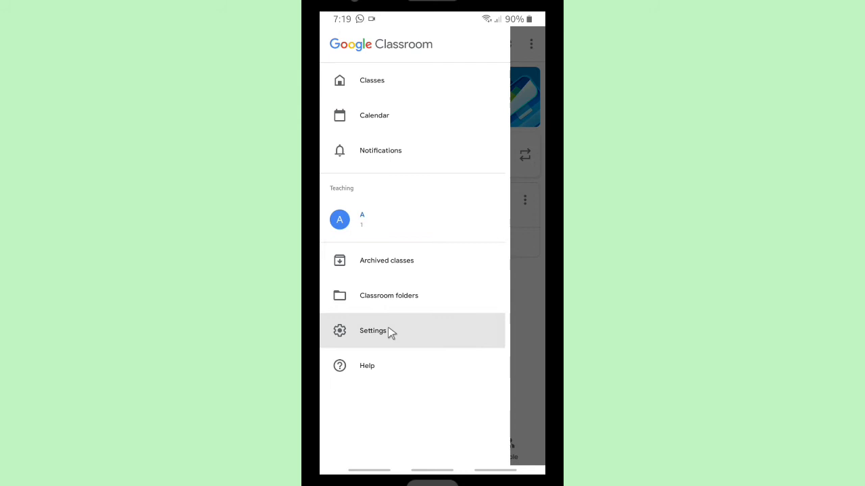
click(373, 330)
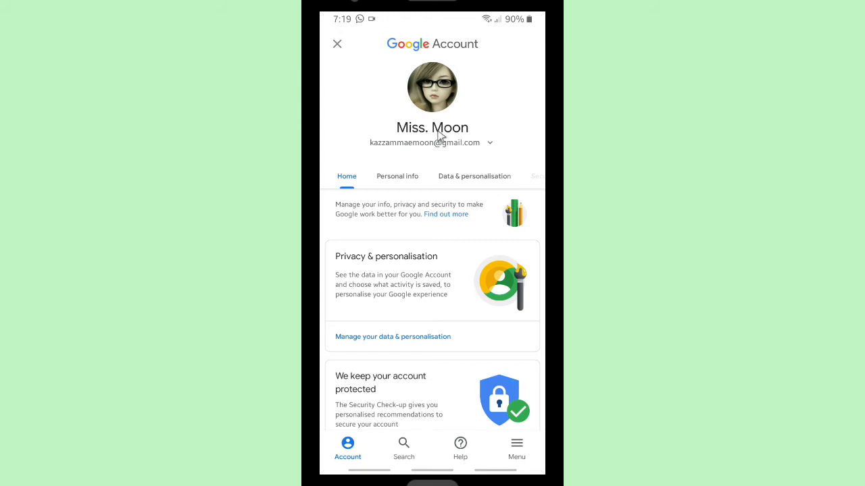
mouse_move(363, 76)
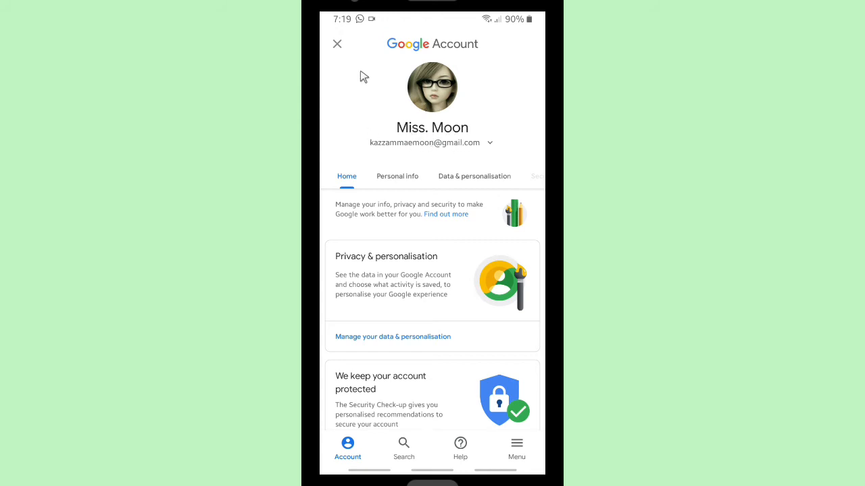
click(337, 44)
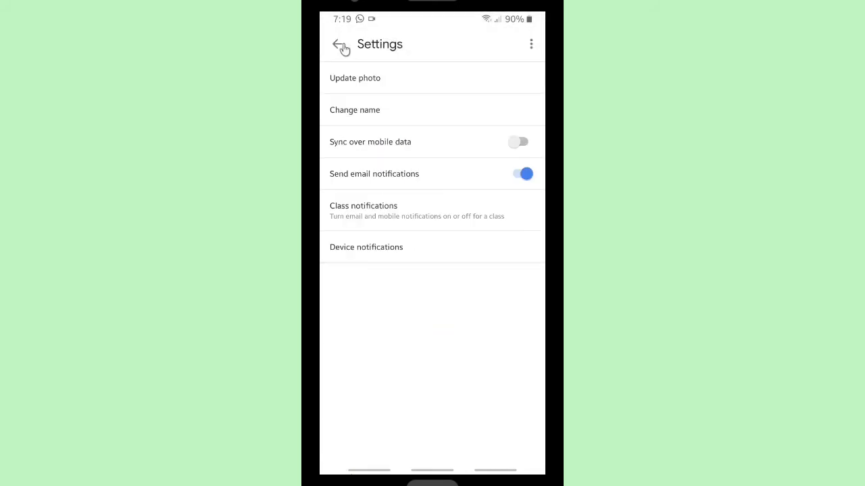
Step: Return to class A and view its People list showing Miss. Moon as teacher
click(339, 44)
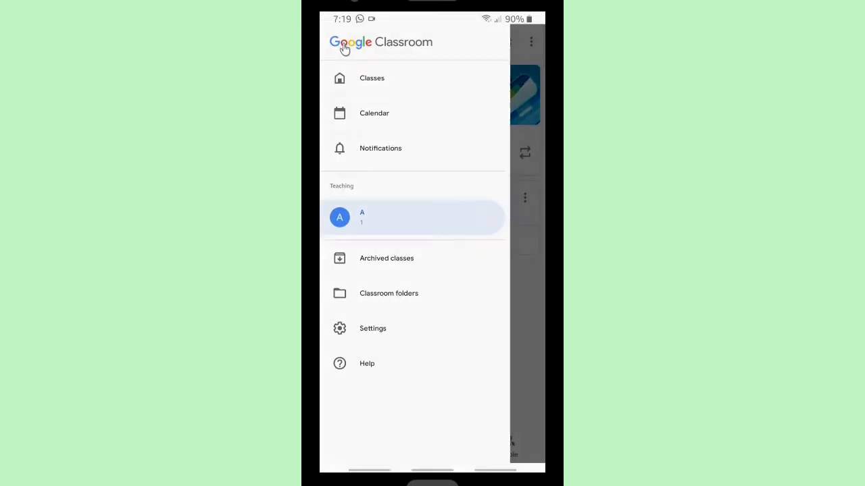
click(412, 217)
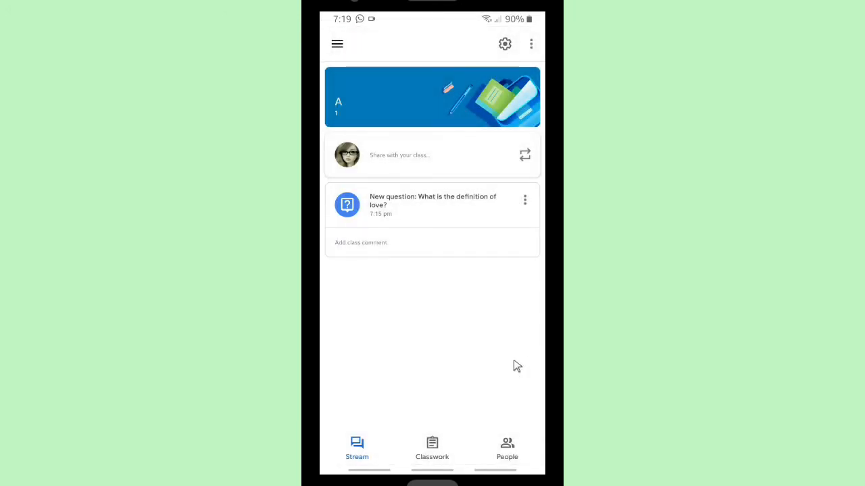
click(432, 449)
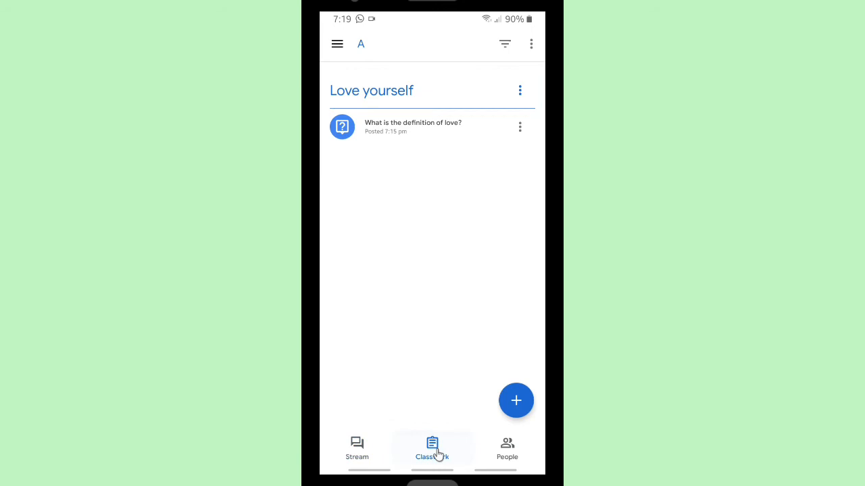
click(507, 450)
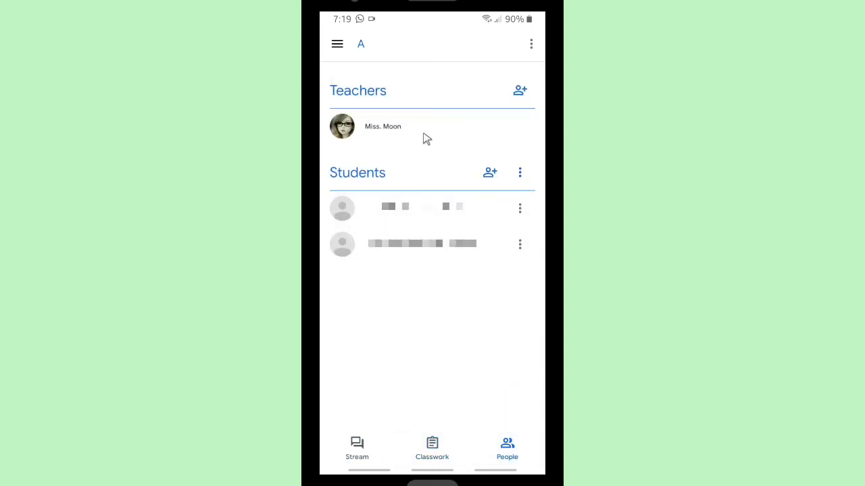
mouse_move(337, 50)
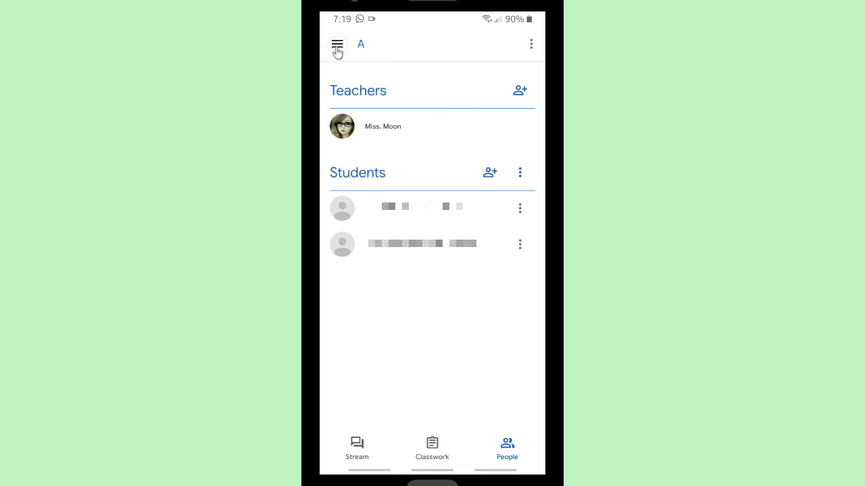
Step: Revisit the Classroom settings from the main menu and go back
click(338, 44)
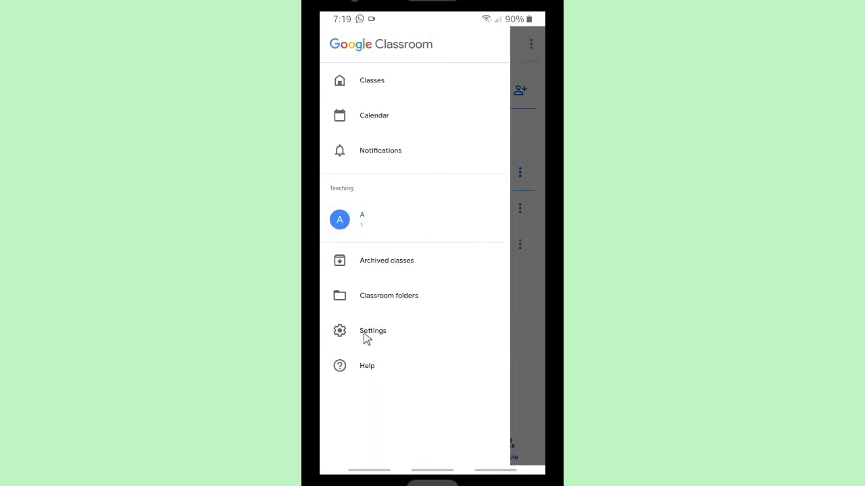
click(373, 330)
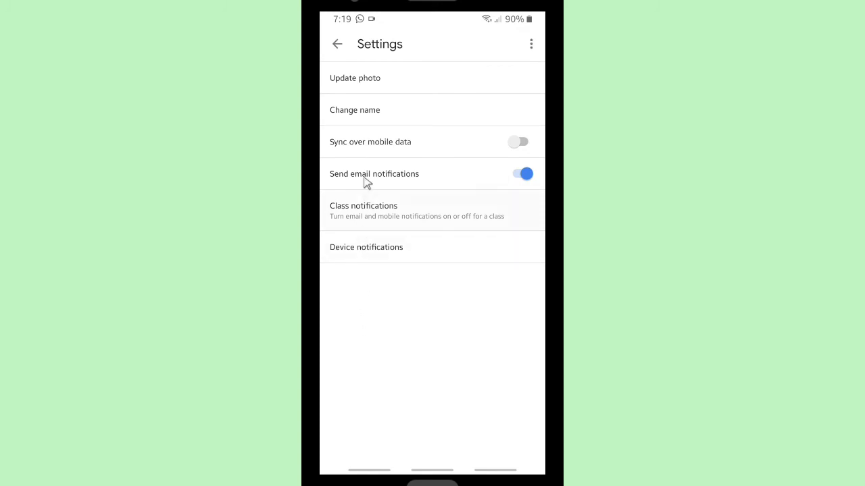
click(337, 44)
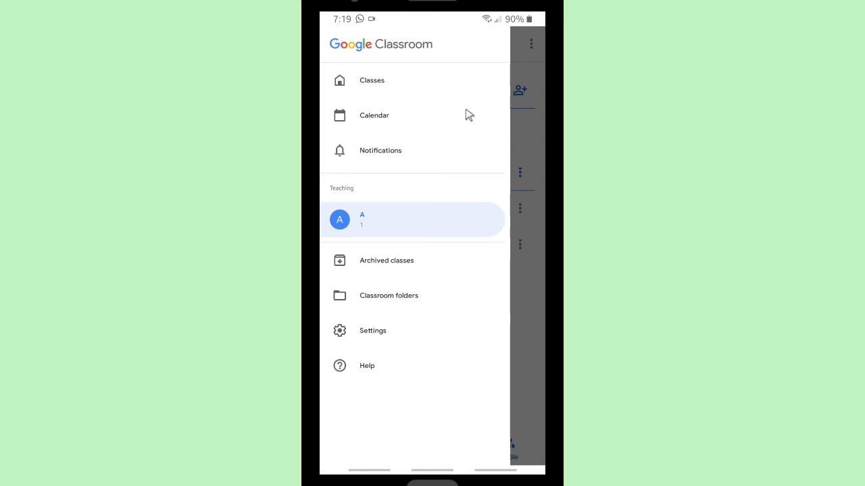
Step: From the People list, reach Classroom settings and the display-name change option
click(412, 220)
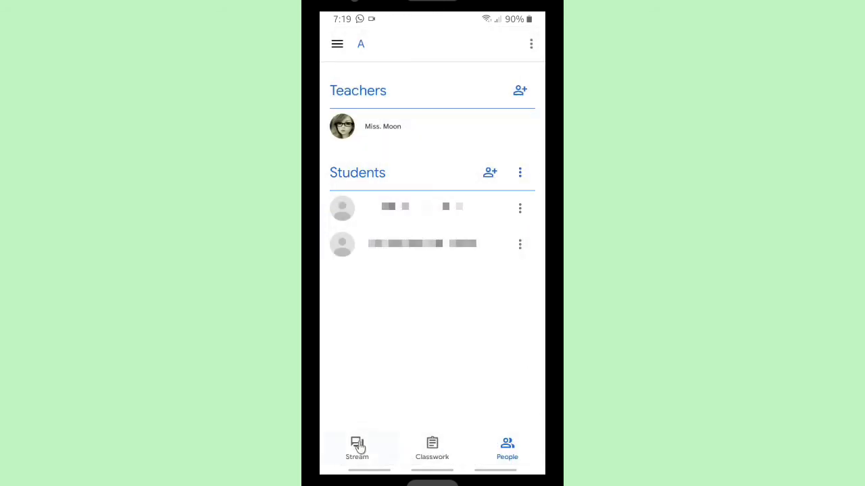
click(531, 43)
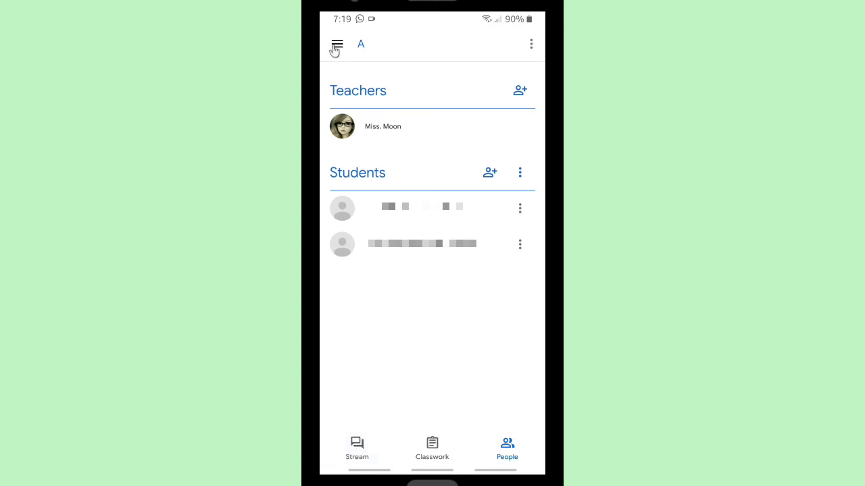
click(337, 44)
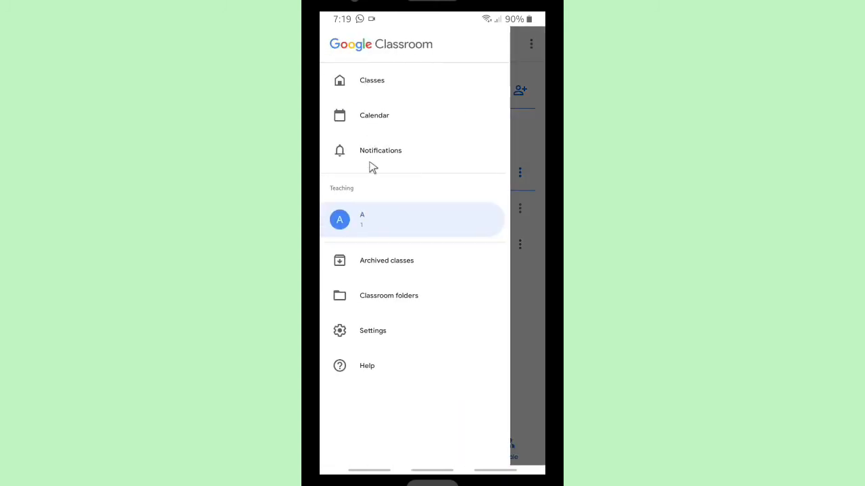
mouse_move(365, 60)
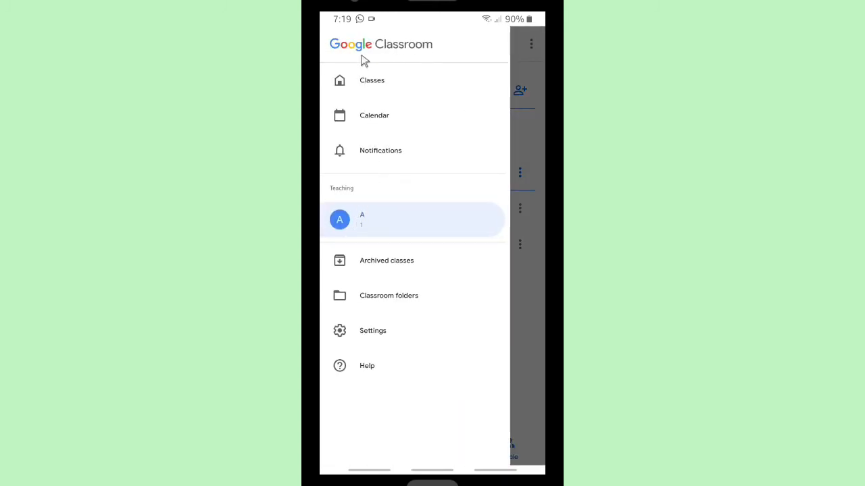
mouse_move(359, 331)
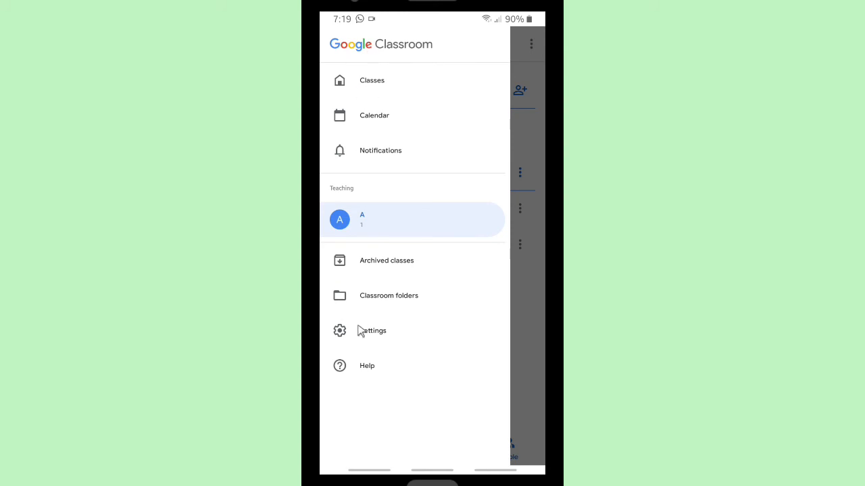
click(371, 331)
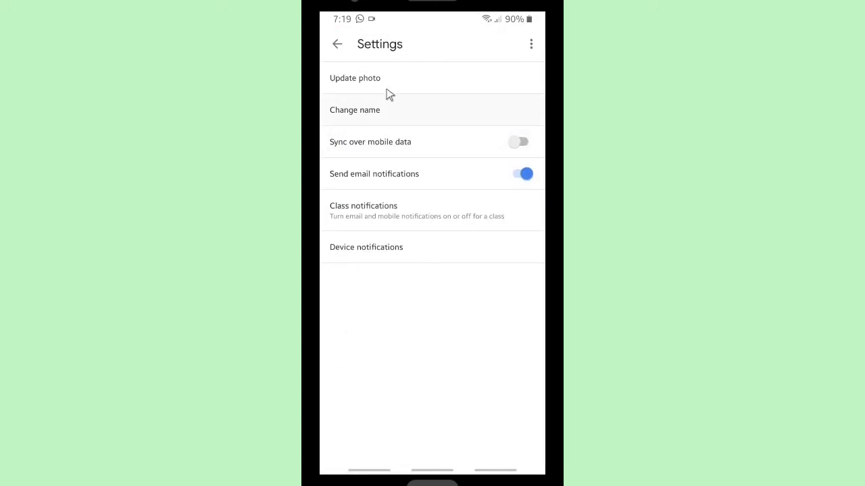
click(531, 44)
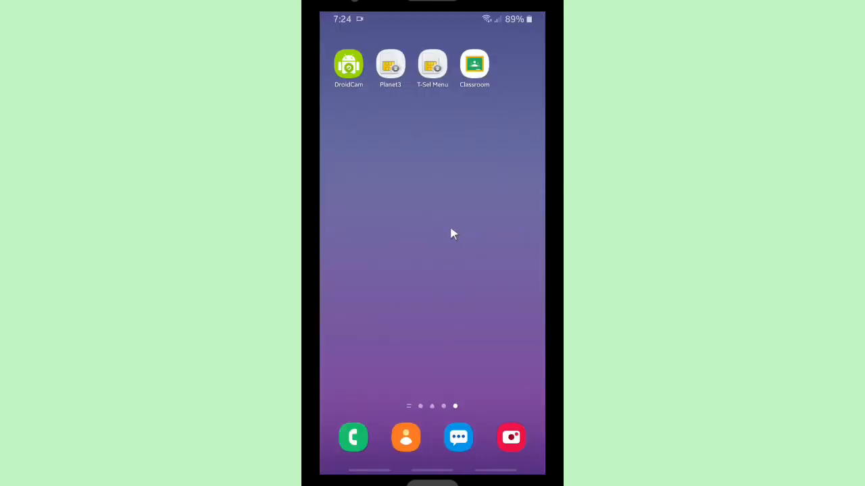
Step: Swipe across home screen pages and pull down the notification shade
scroll(left, 3)
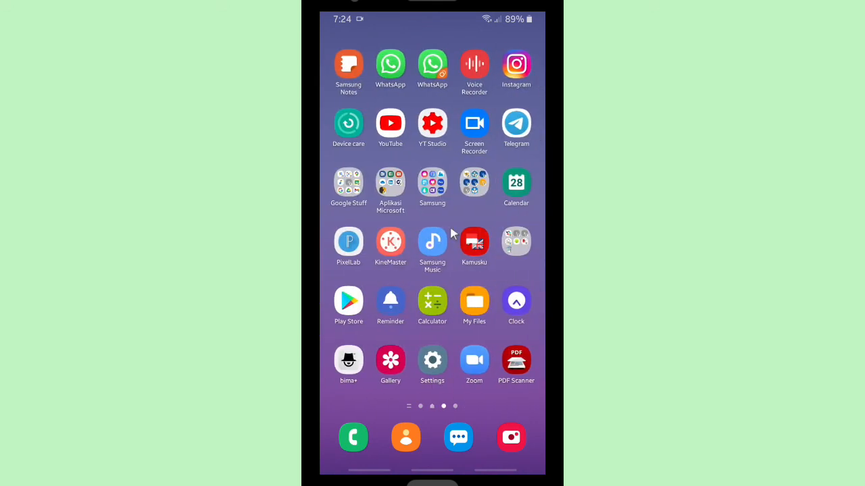
scroll(down, 3)
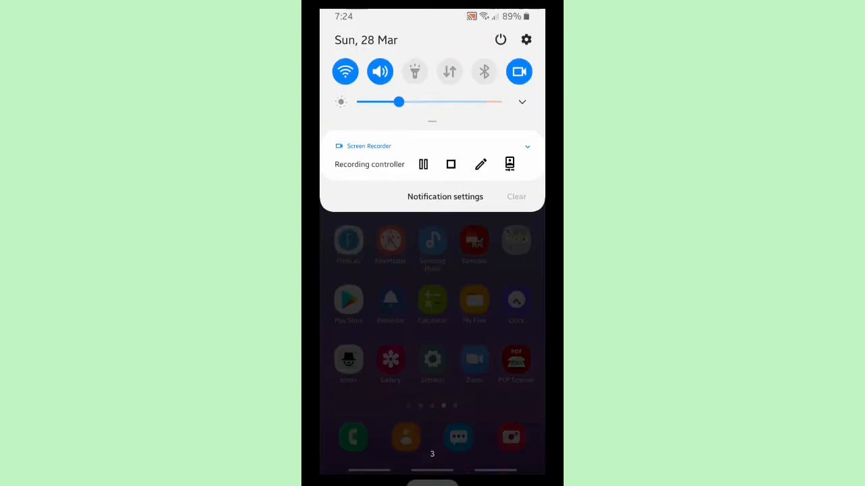